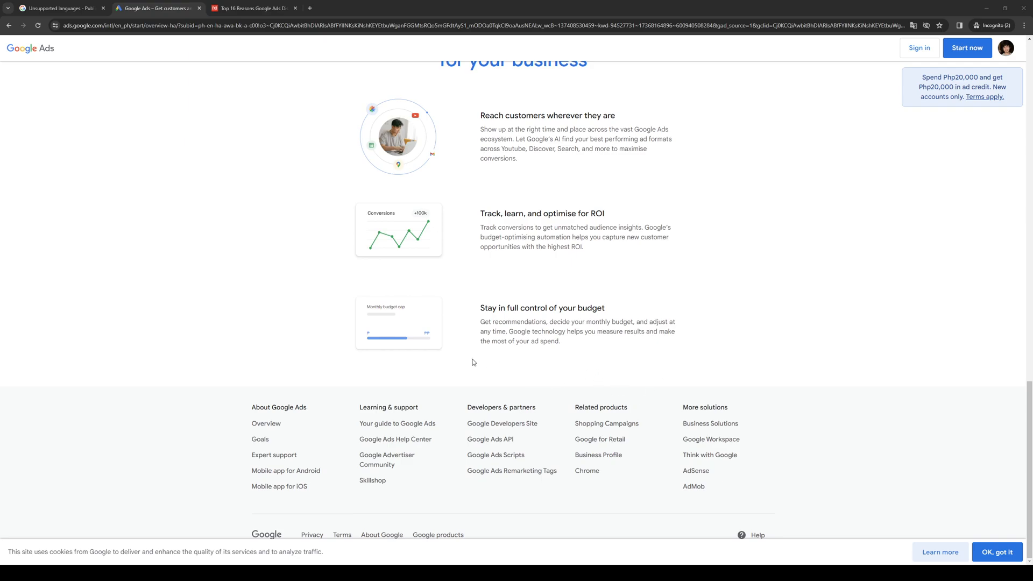
mouse_move(445, 335)
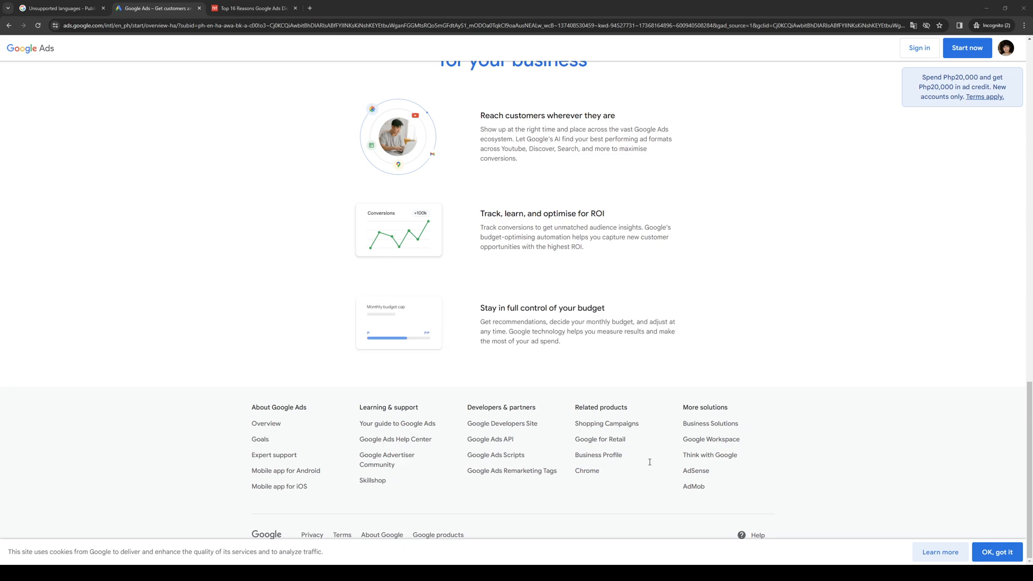
mouse_move(756, 198)
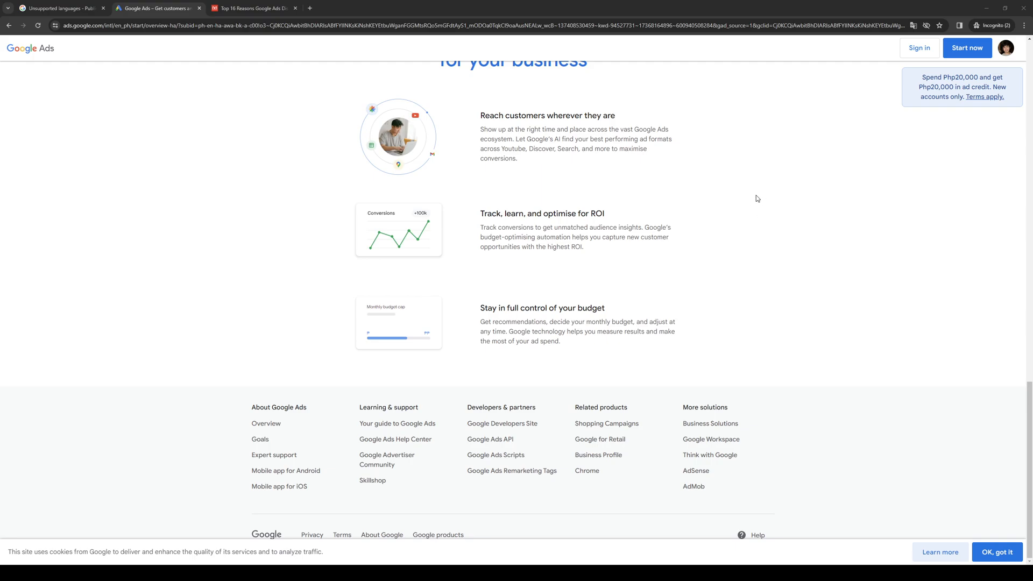
mouse_move(675, 132)
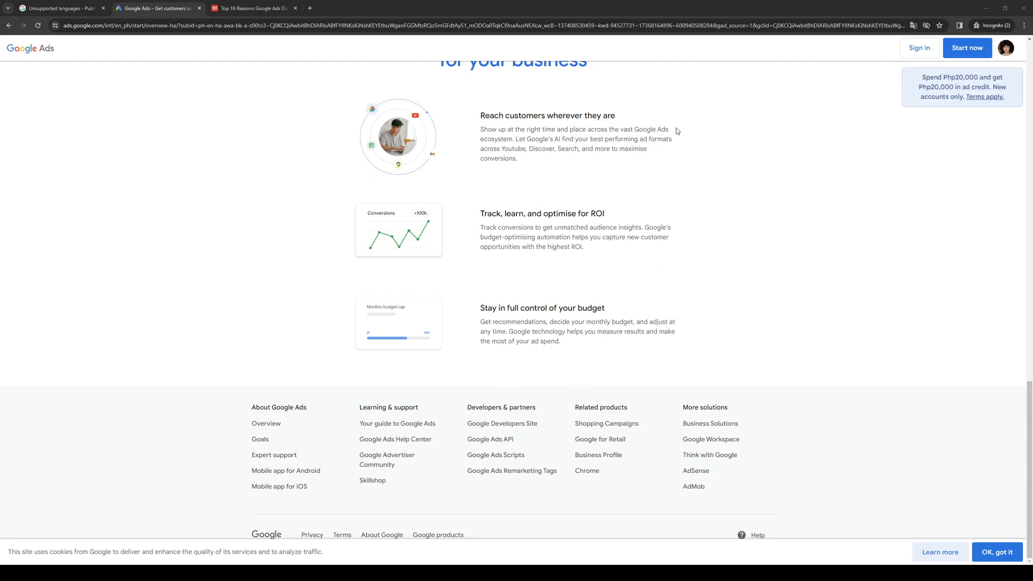
mouse_move(675, 129)
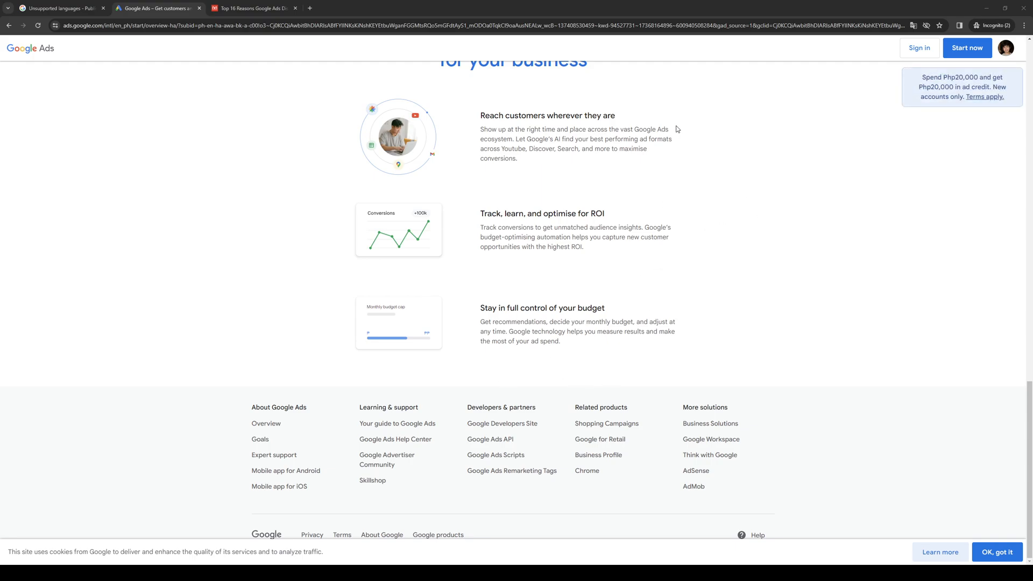
mouse_move(391, 263)
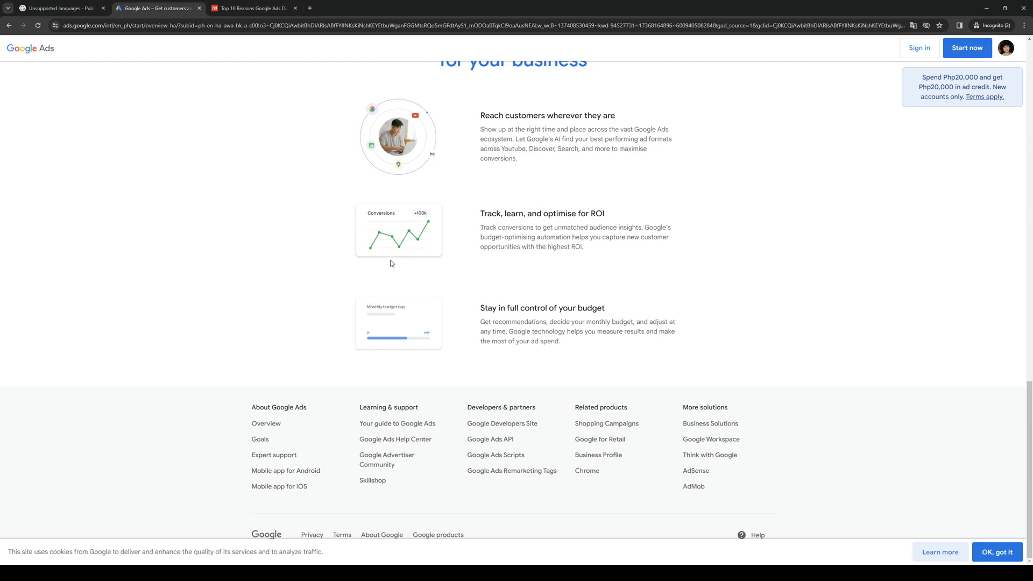
mouse_move(140, 163)
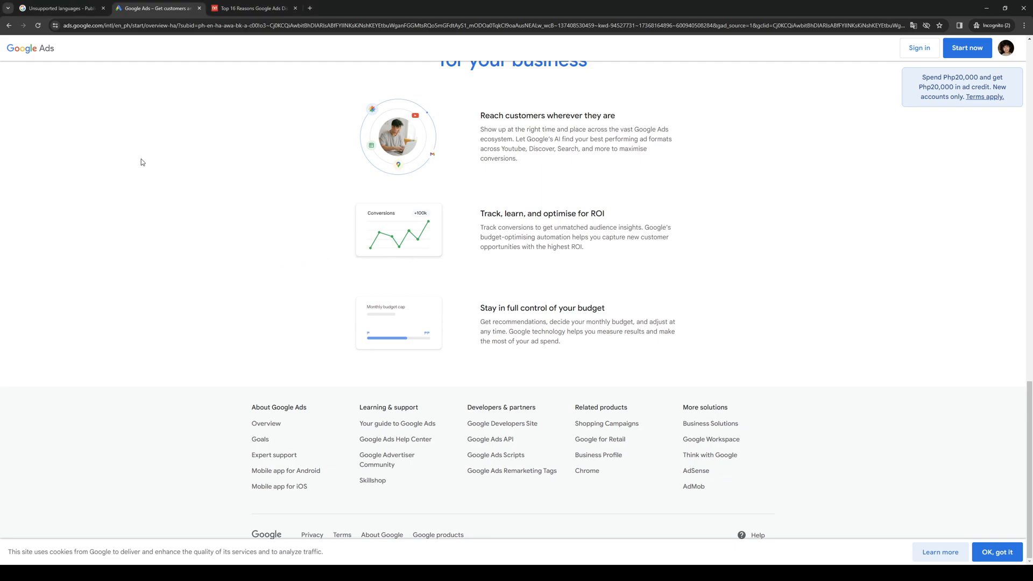
Show the Unsupported languages article and highlight the Supported languages heading with its intro sentence.
scroll(up, 3)
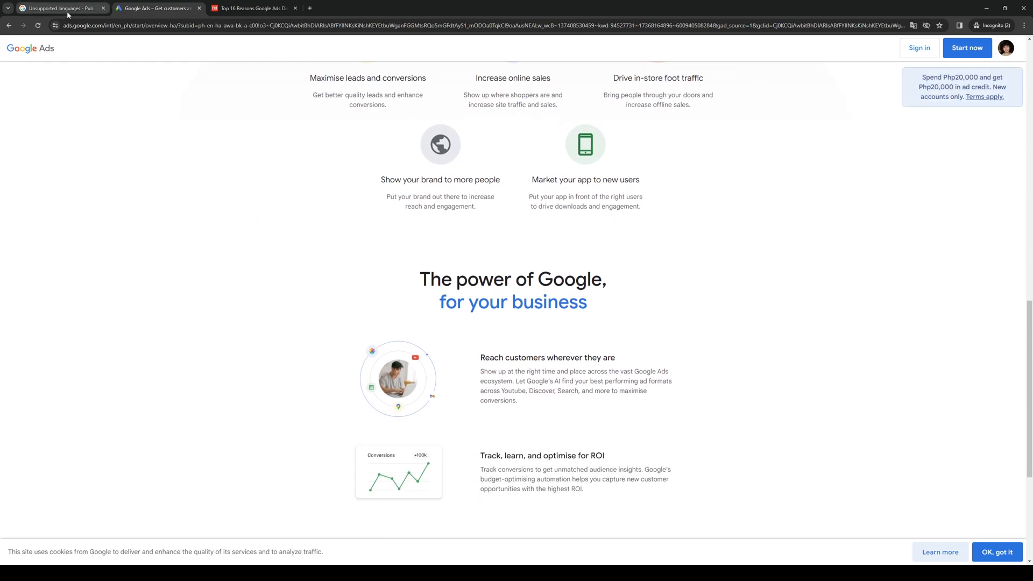
click(59, 7)
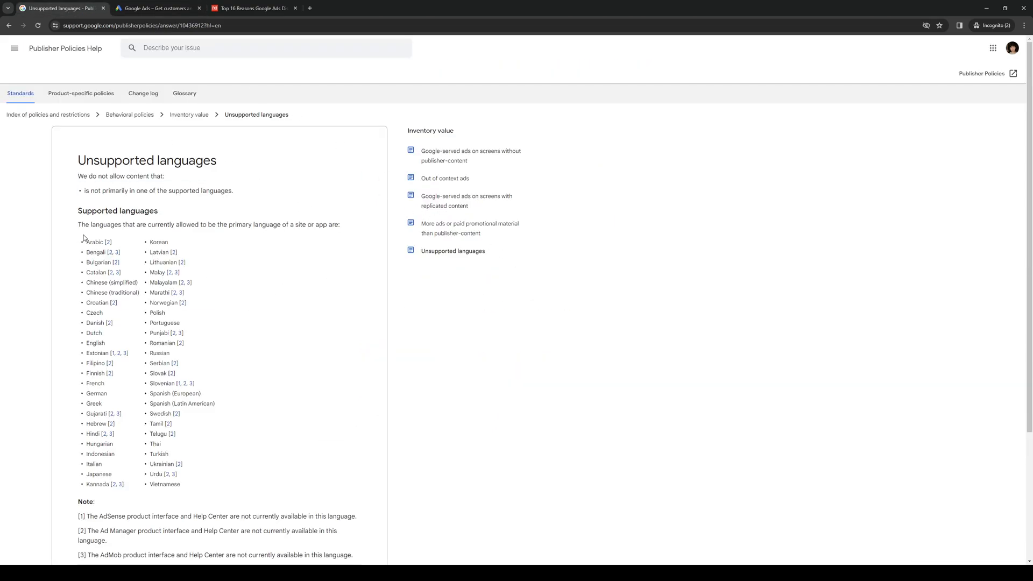
drag(78, 209, 175, 224)
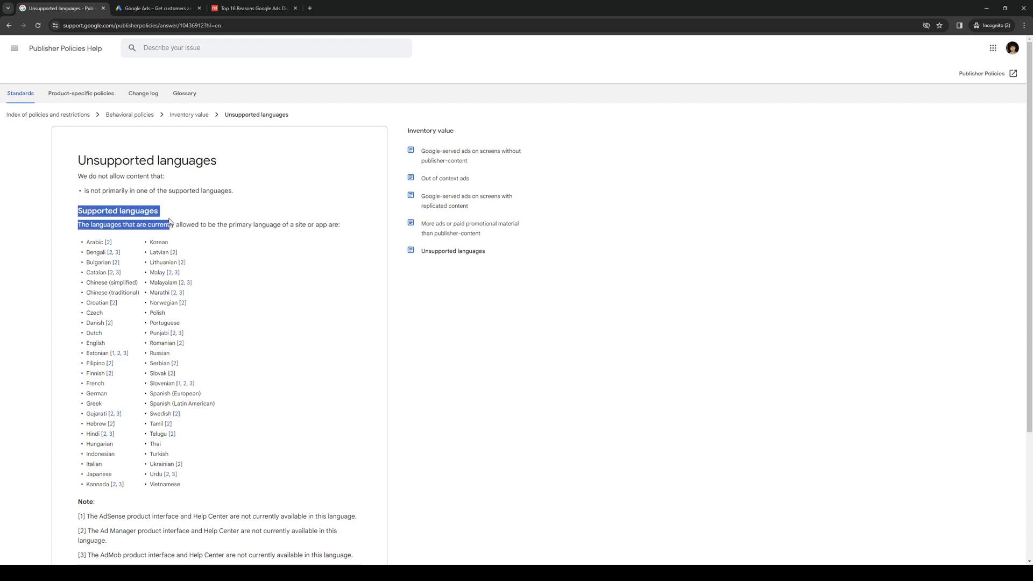
drag(169, 224, 341, 225)
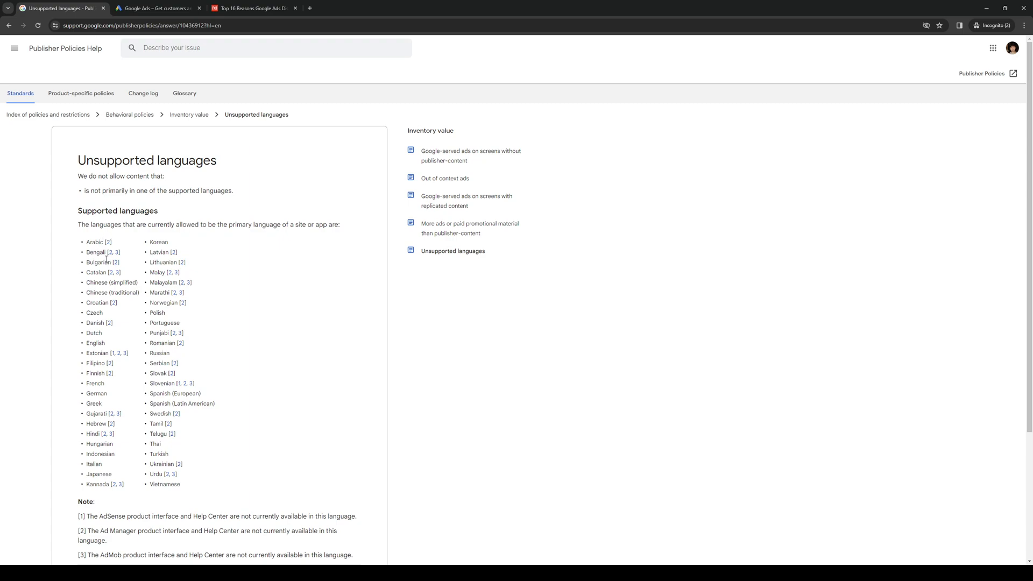
mouse_move(168, 252)
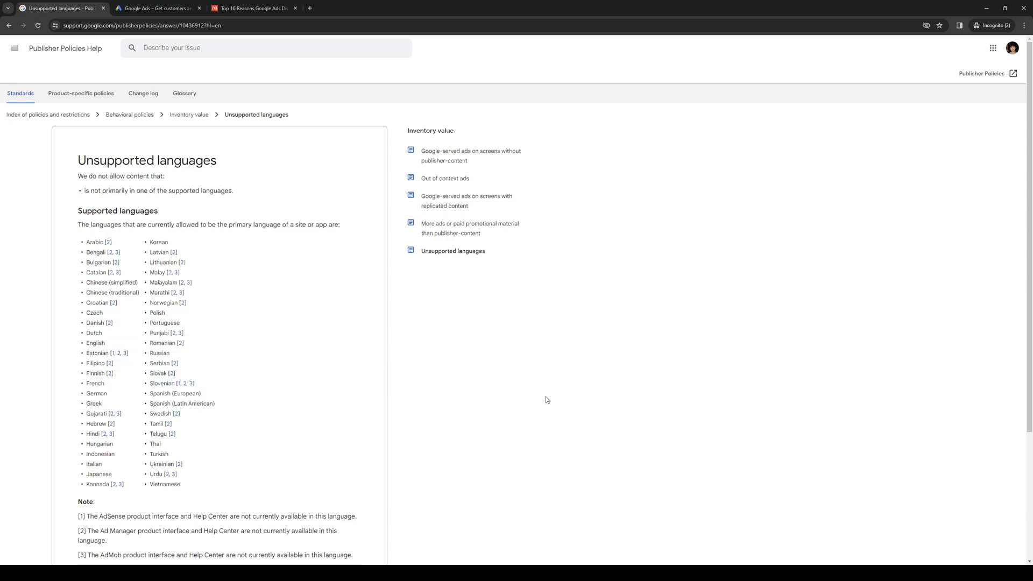
mouse_move(310, 265)
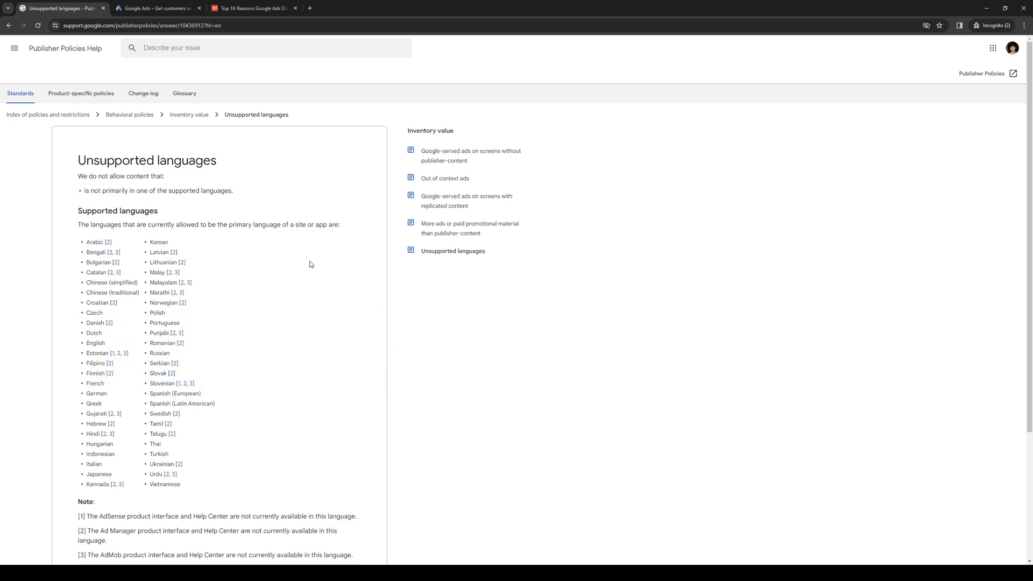
mouse_move(210, 400)
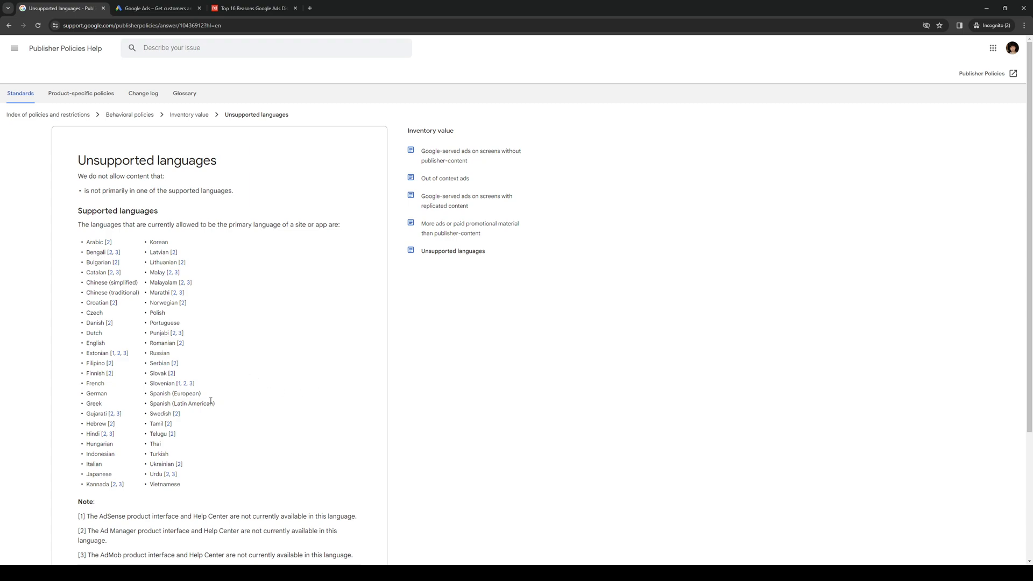
mouse_move(484, 299)
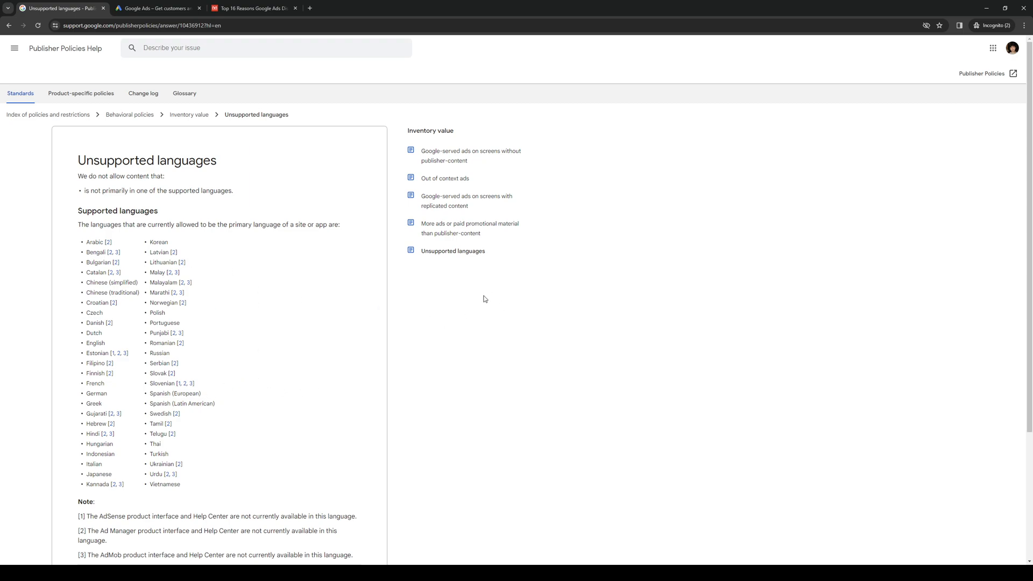
mouse_move(491, 316)
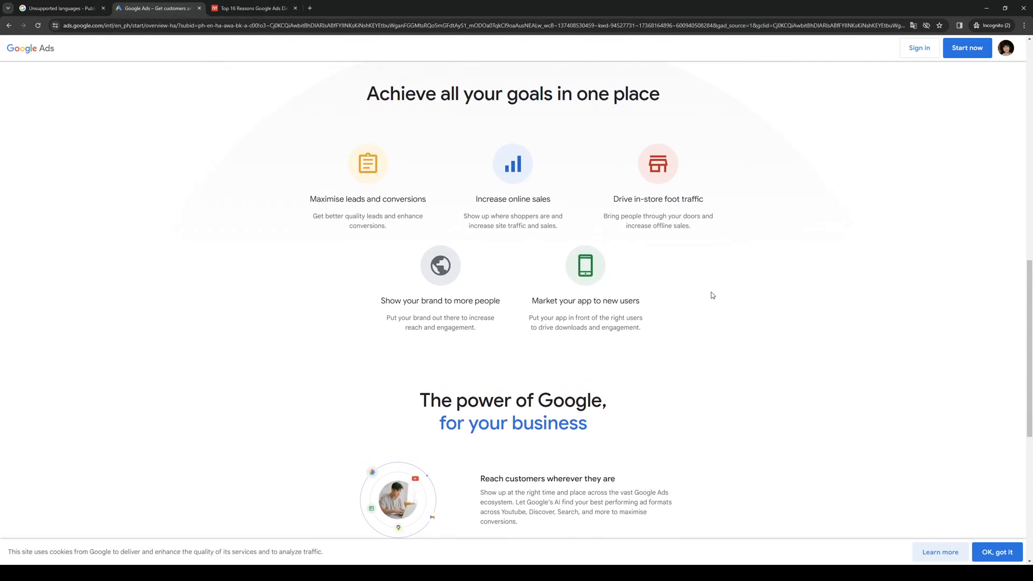
Return from the Google Ads page to the Unsupported languages policy article.
scroll(down, 3)
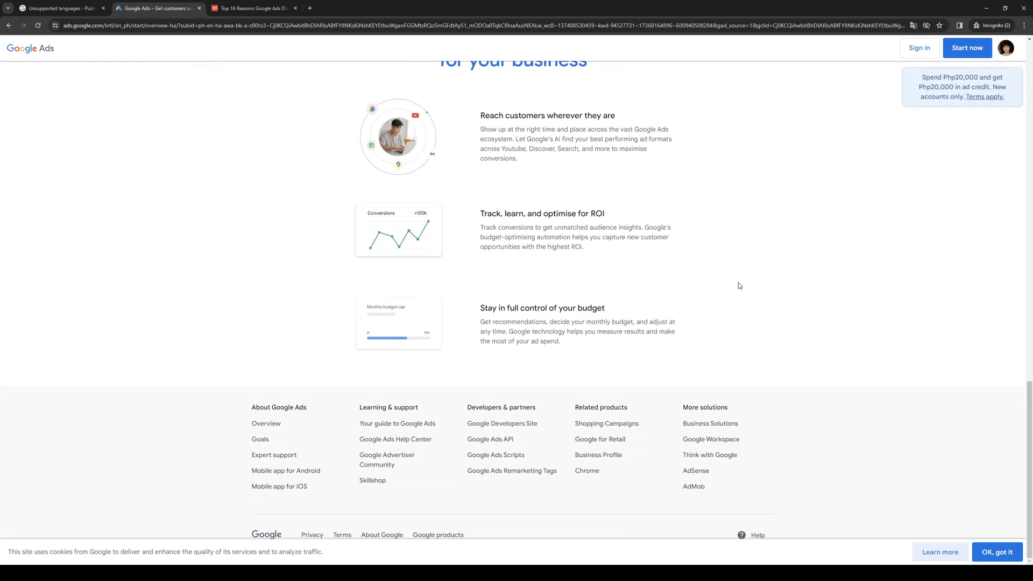
mouse_move(816, 239)
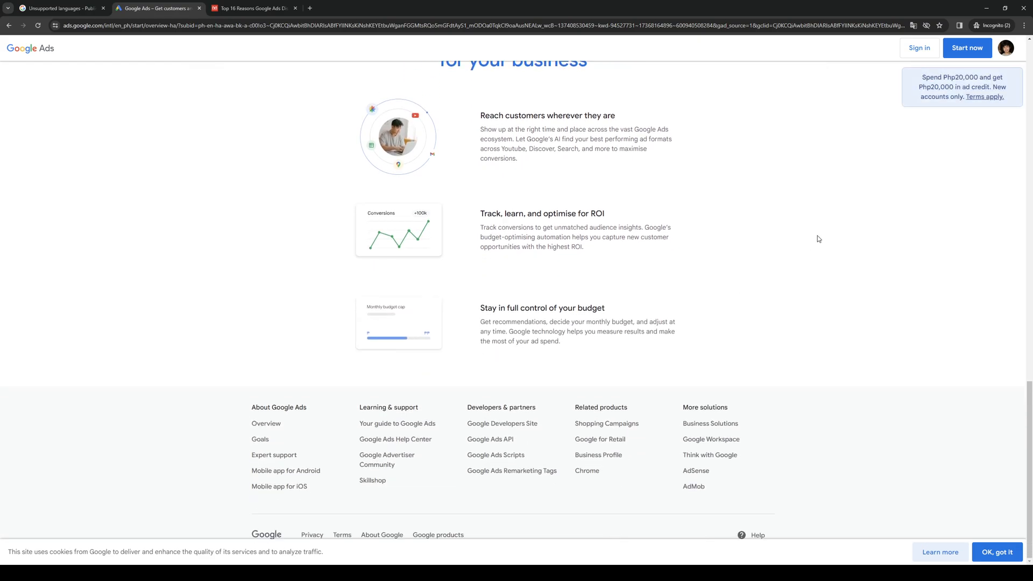
scroll(up, 3)
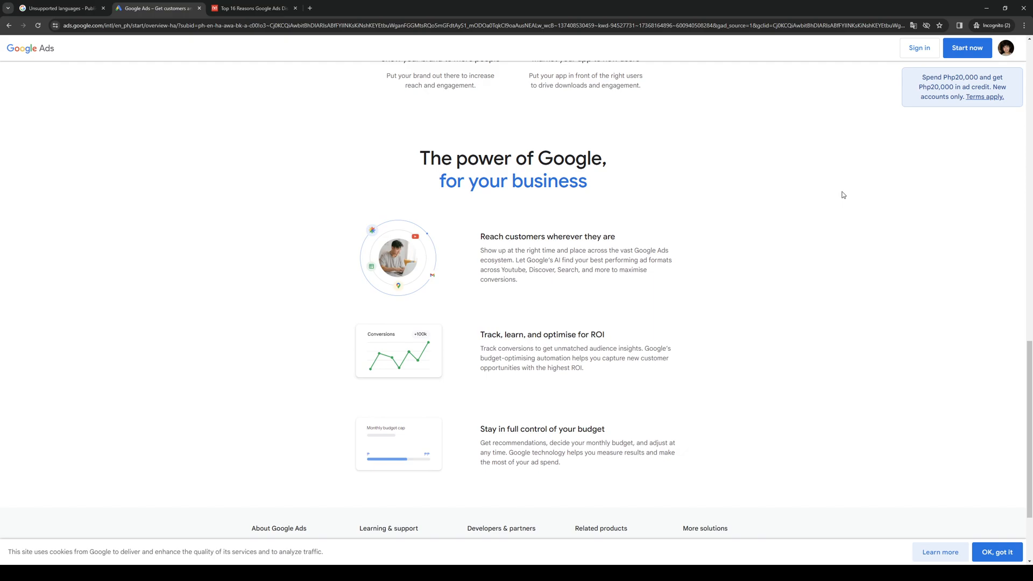
mouse_move(767, 242)
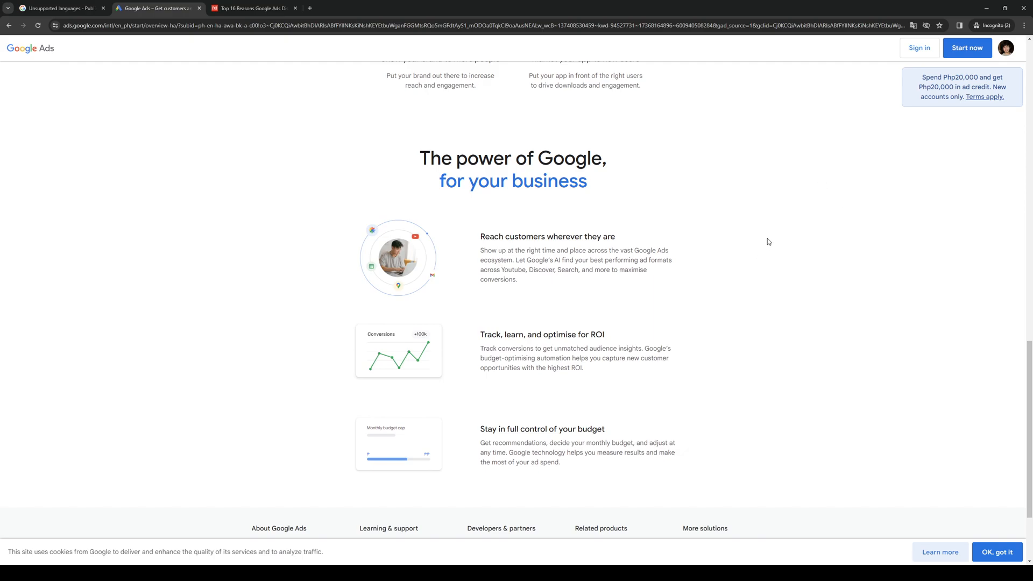
mouse_move(819, 251)
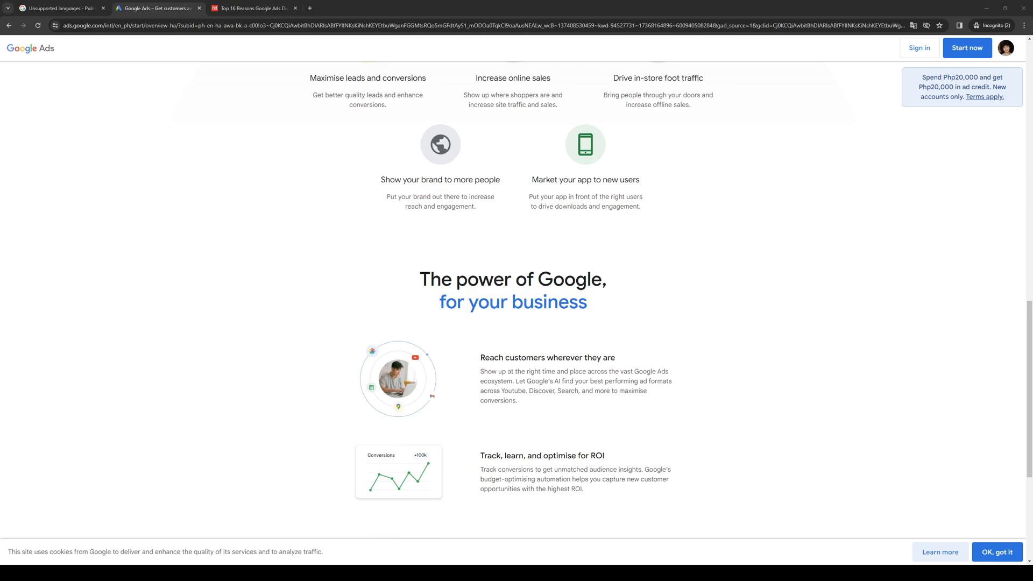
mouse_move(916, 149)
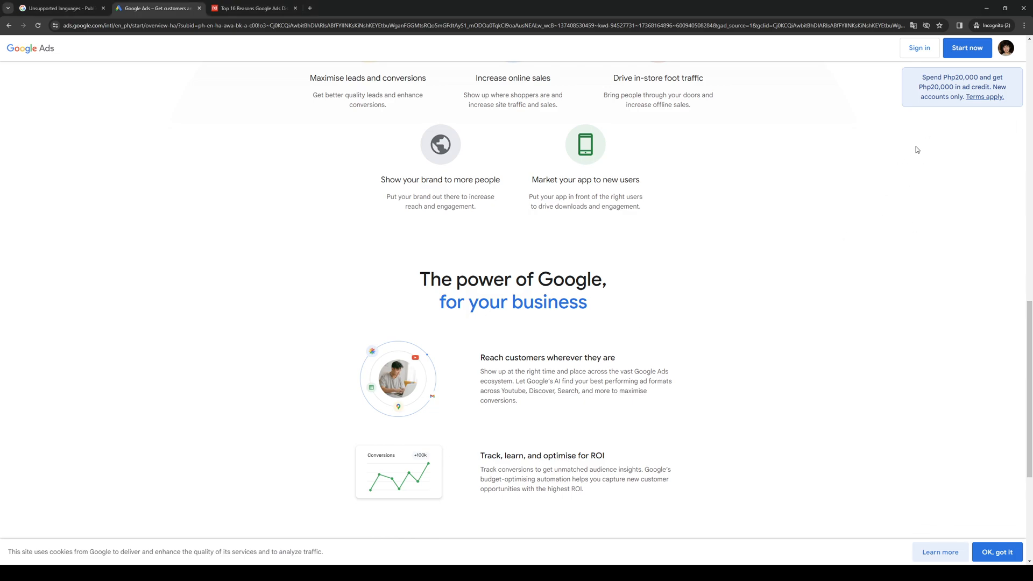
mouse_move(794, 204)
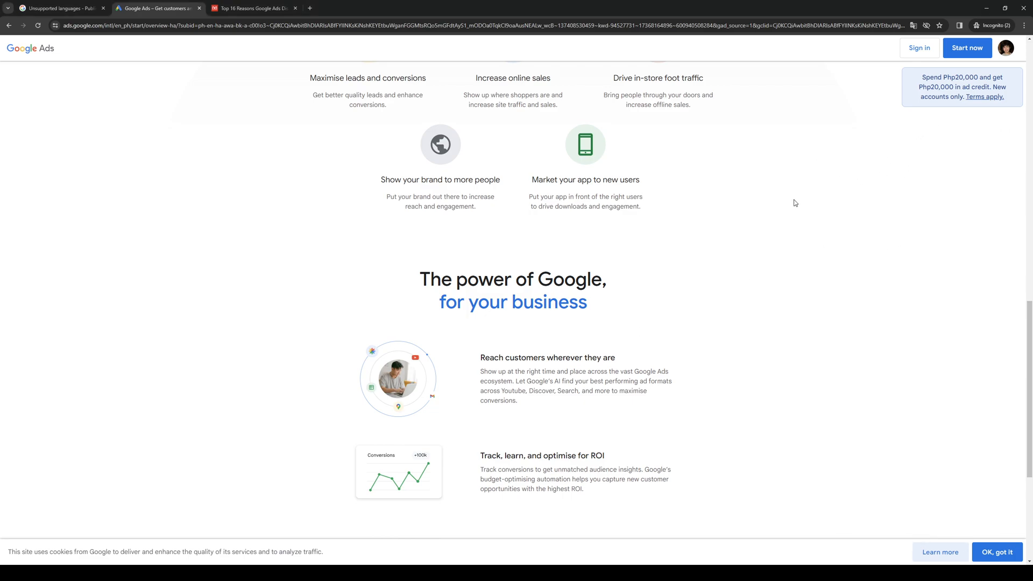
mouse_move(835, 327)
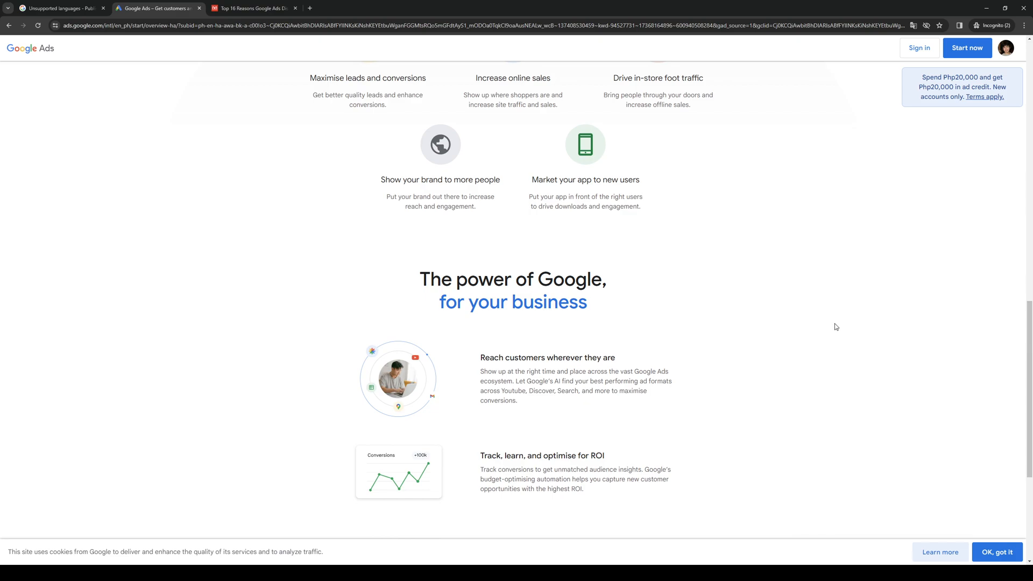
mouse_move(855, 323)
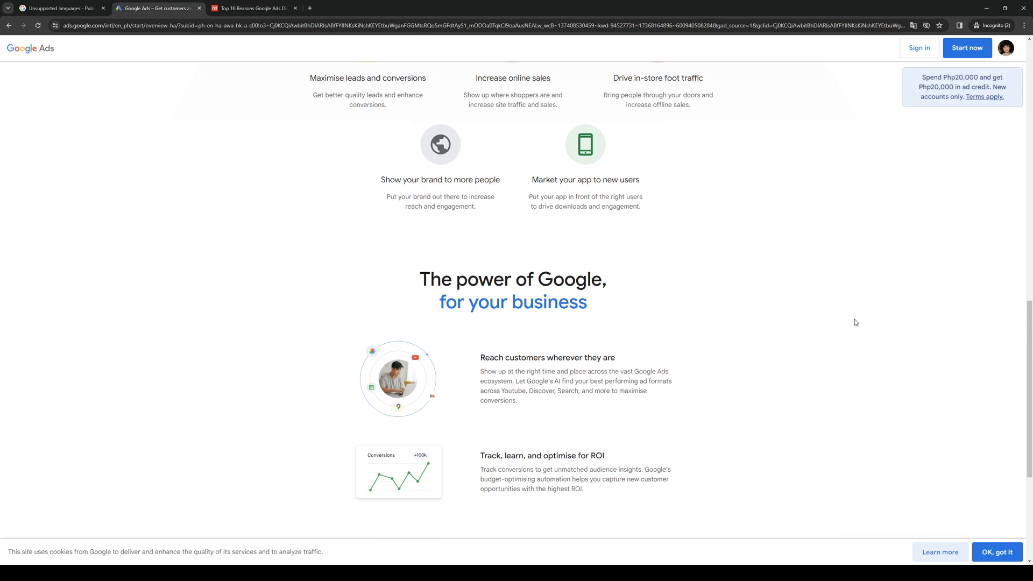
click(59, 7)
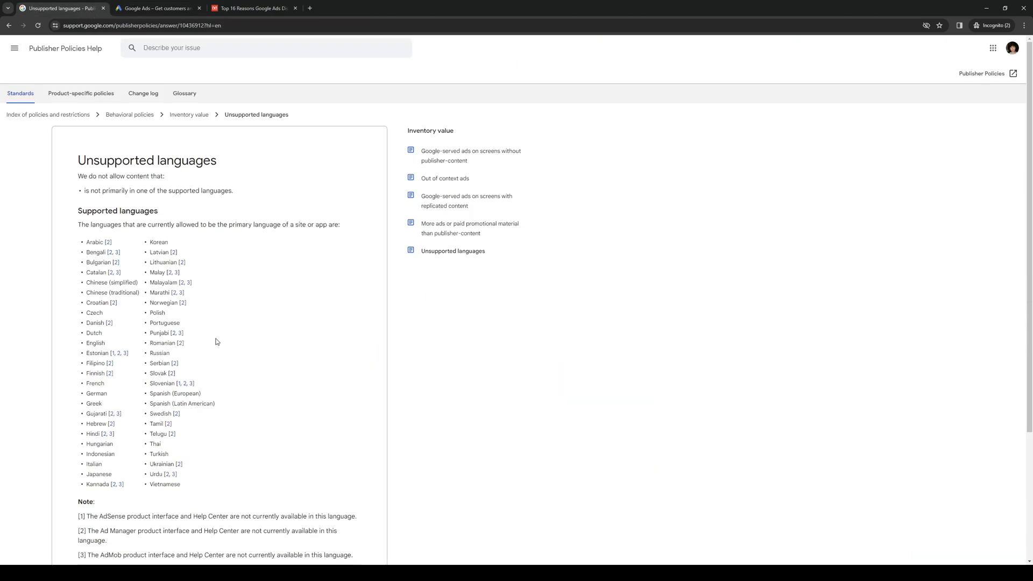
mouse_move(161, 437)
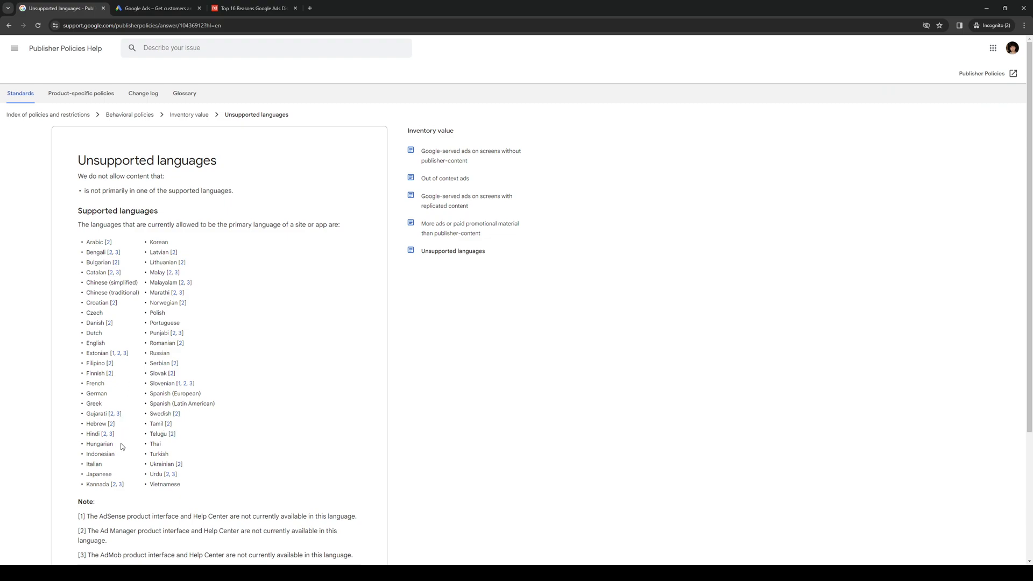
mouse_move(159, 483)
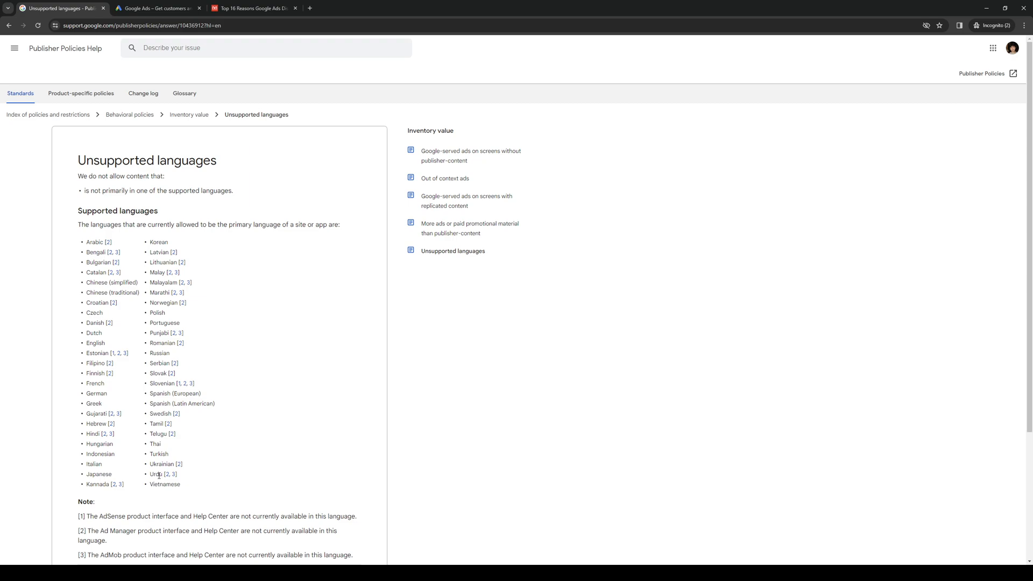
mouse_move(175, 430)
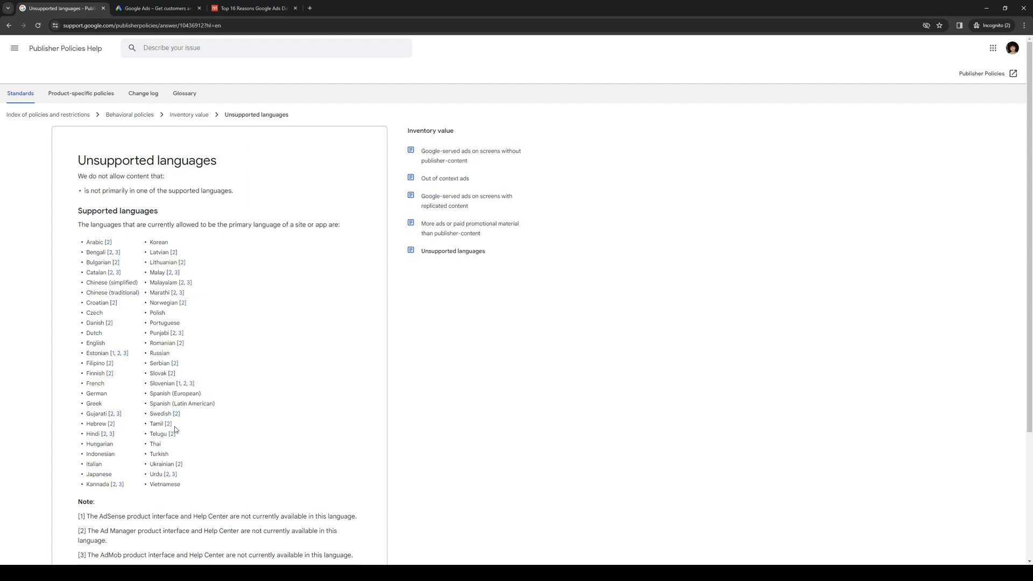
mouse_move(558, 202)
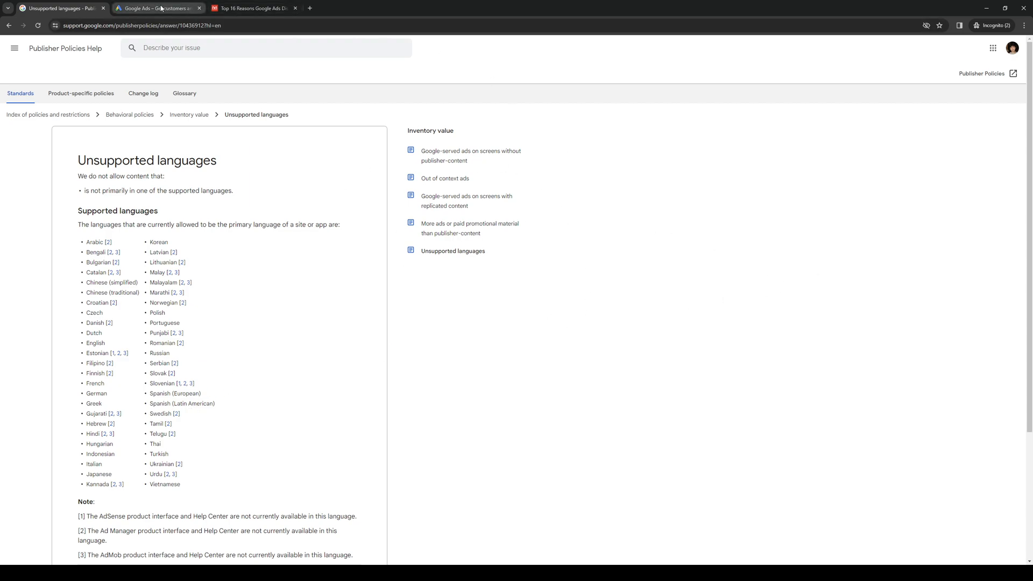
Go back to the Google Ads overview page after reviewing the supported-languages list.
click(157, 7)
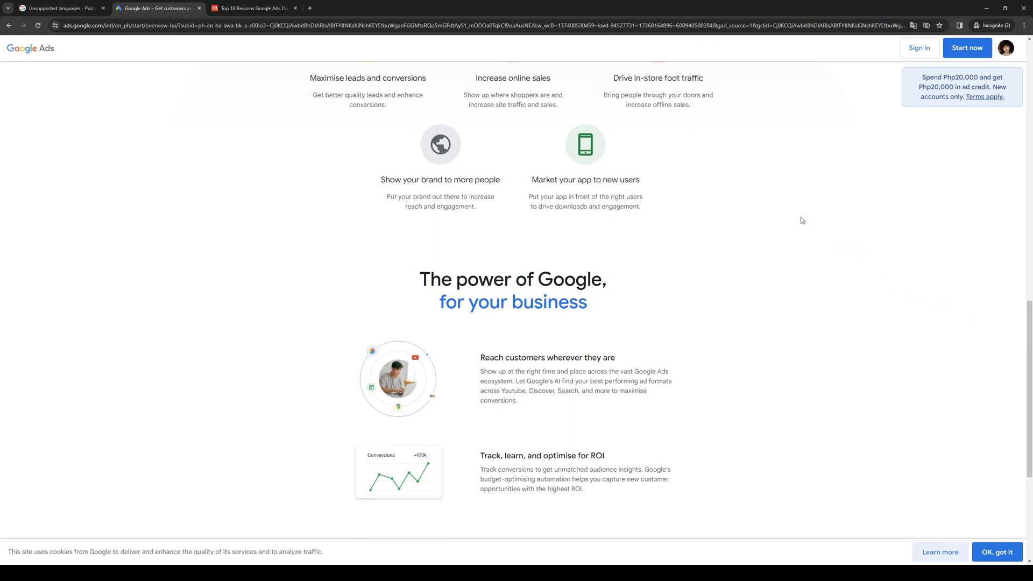
mouse_move(850, 341)
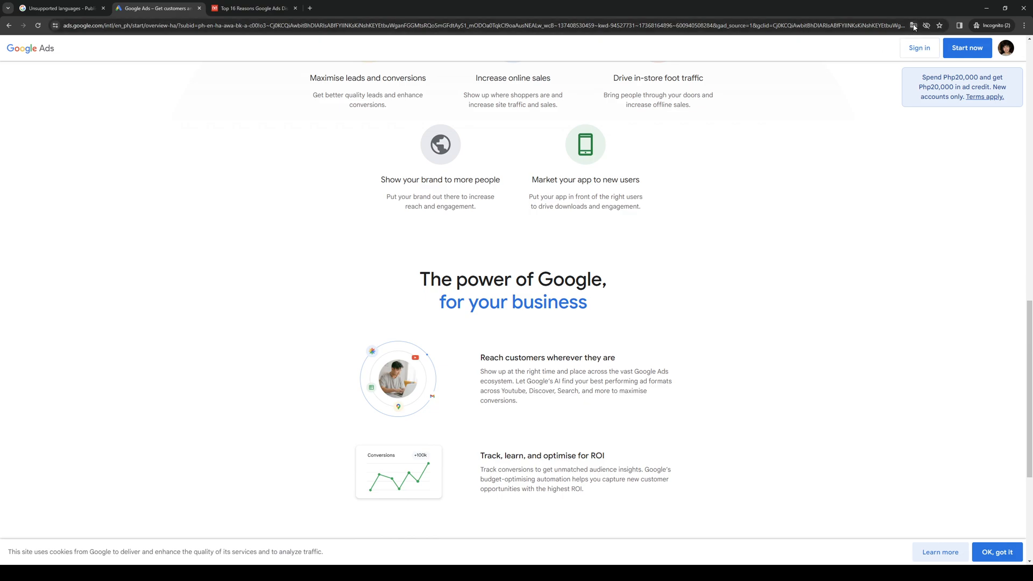
mouse_move(900, 73)
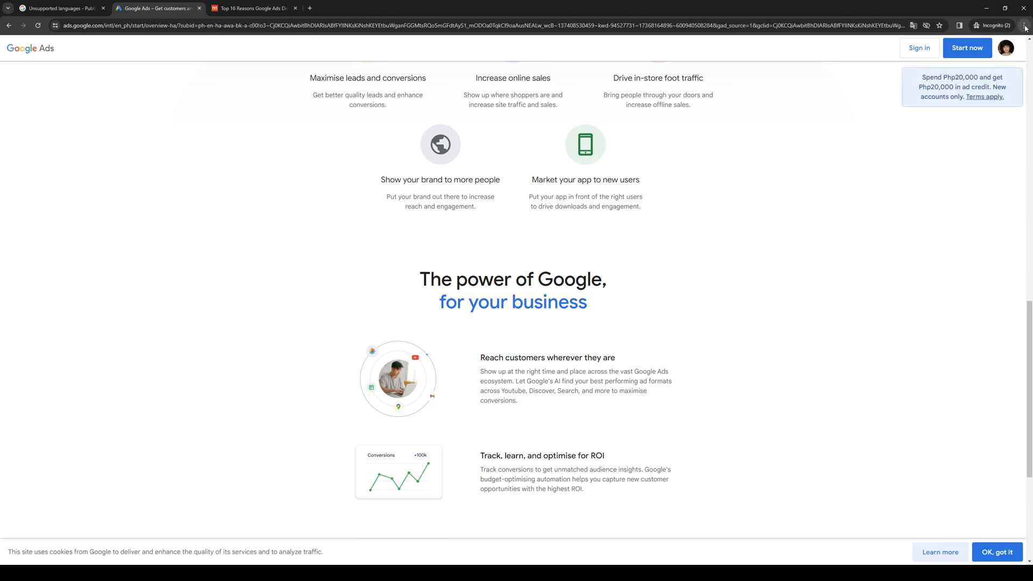
mouse_move(904, 166)
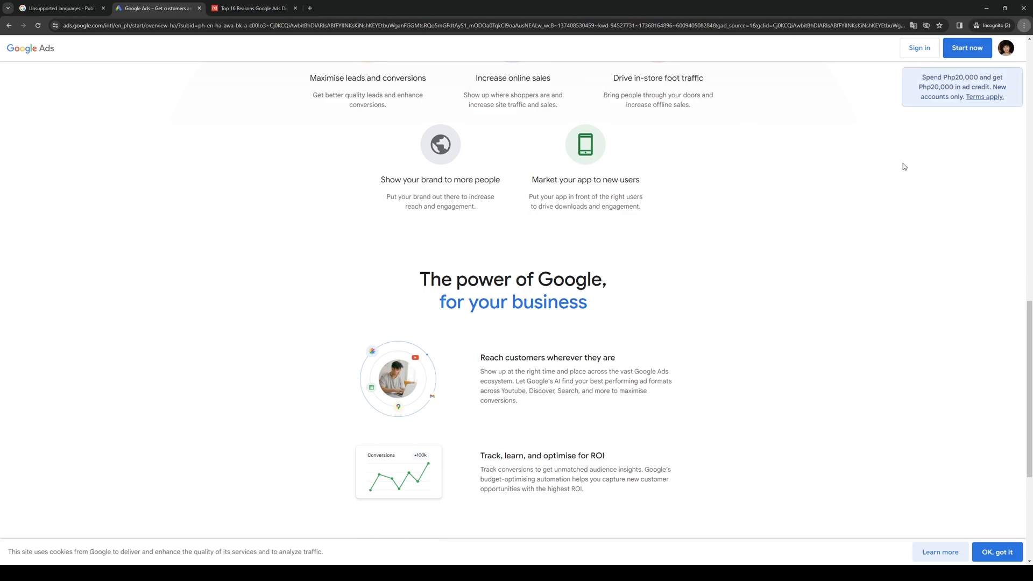
mouse_move(908, 57)
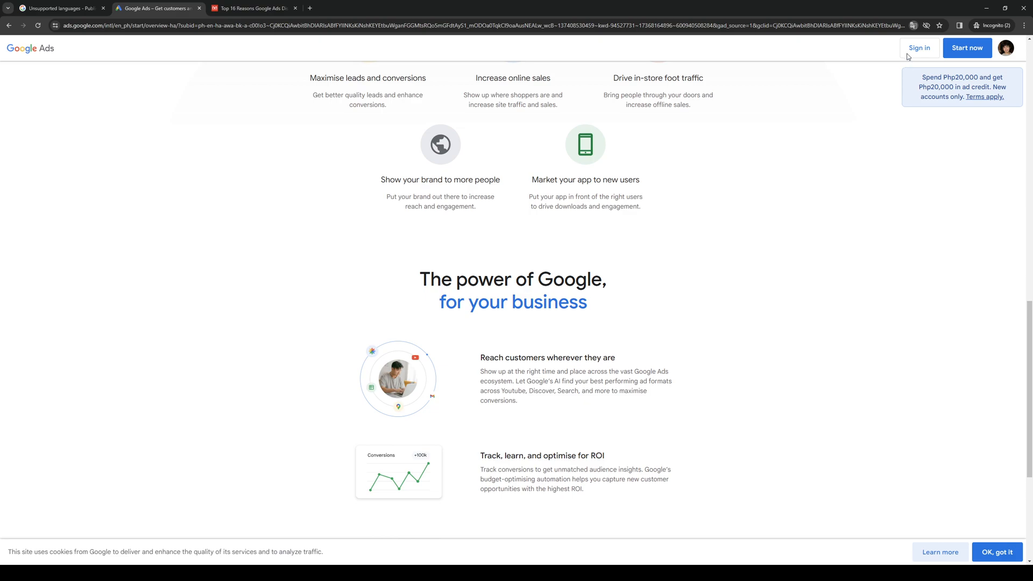
mouse_move(922, 48)
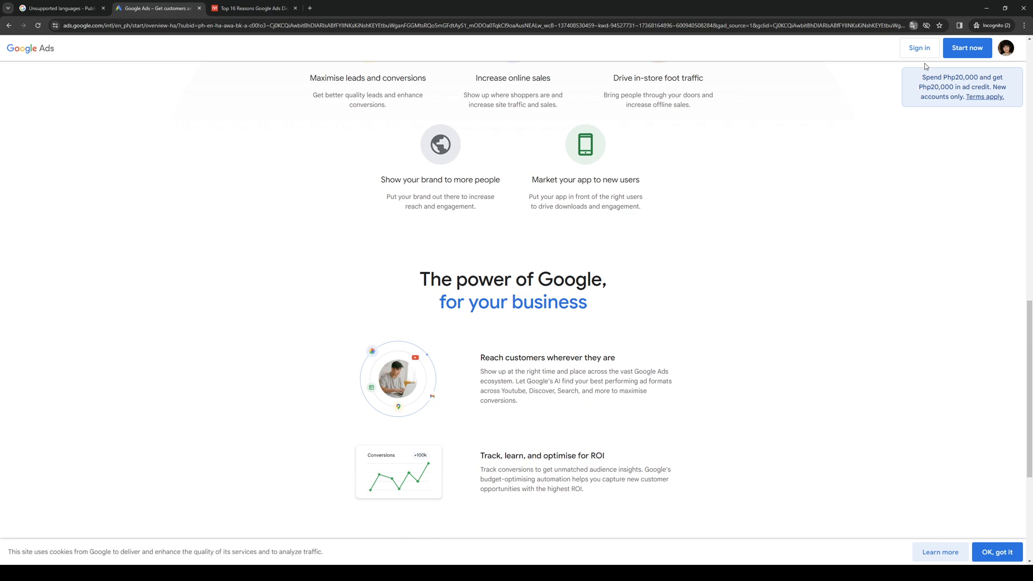
mouse_move(923, 45)
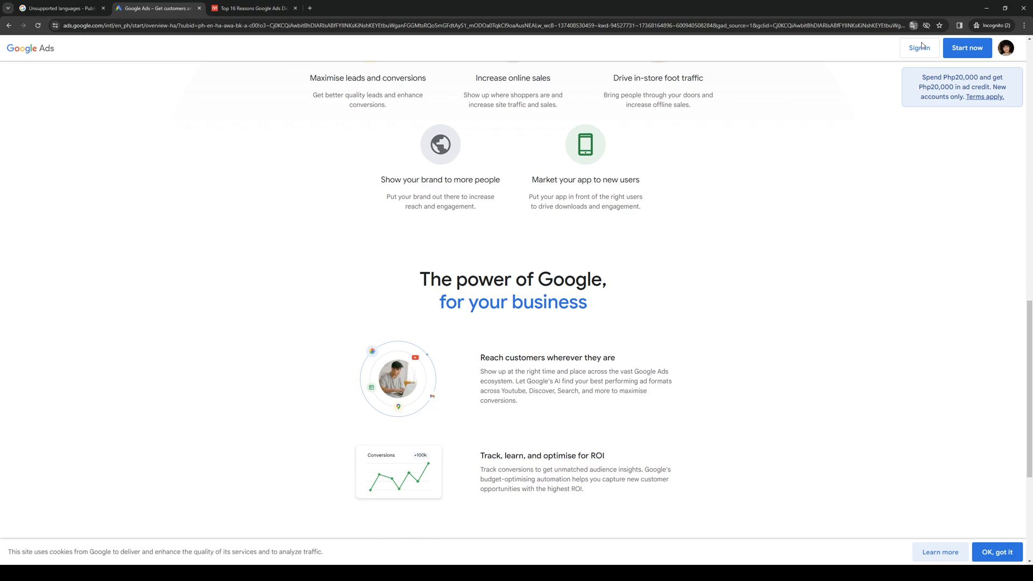
mouse_move(890, 64)
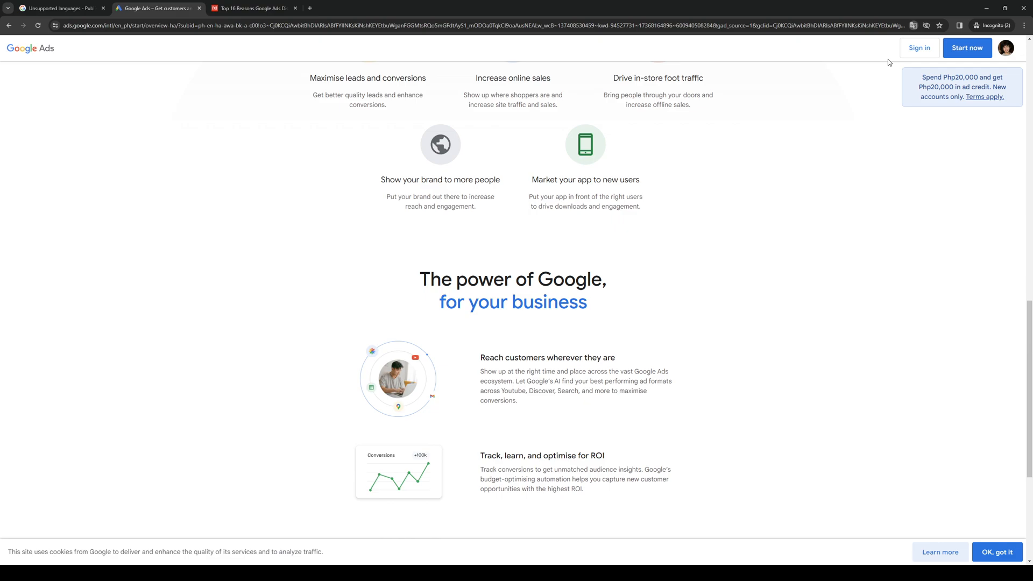
mouse_move(850, 216)
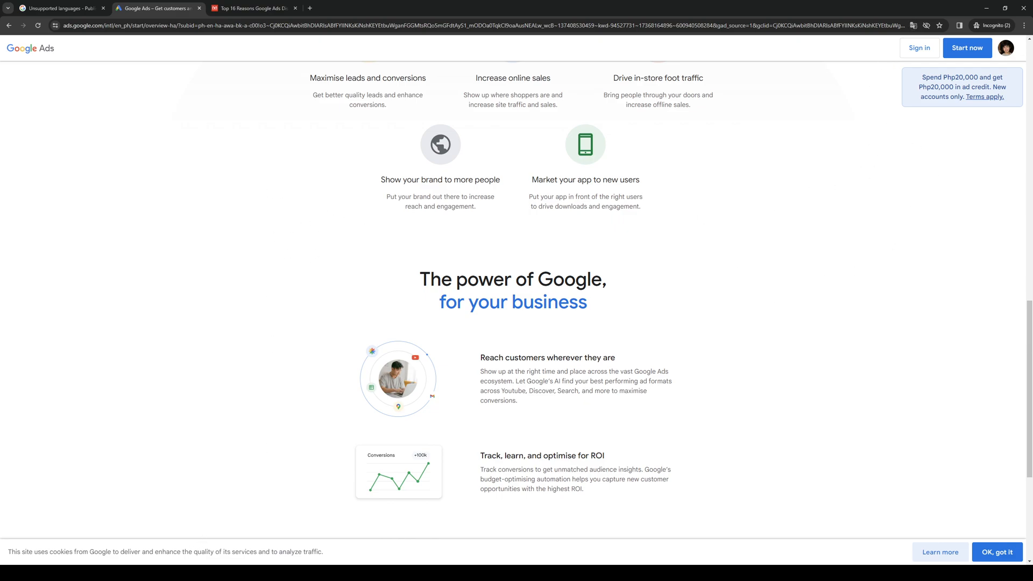
mouse_move(289, 509)
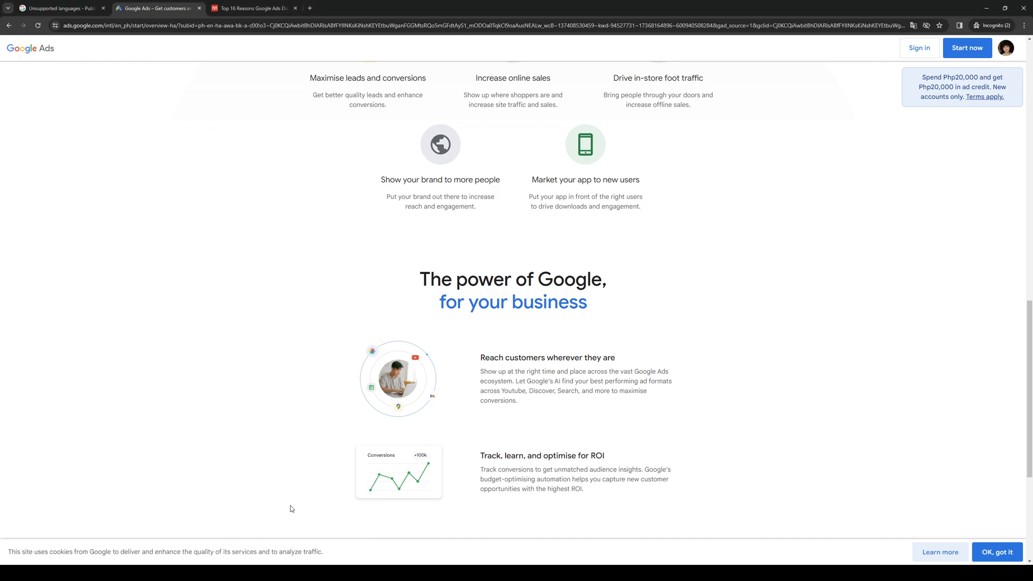
scroll(down, 3)
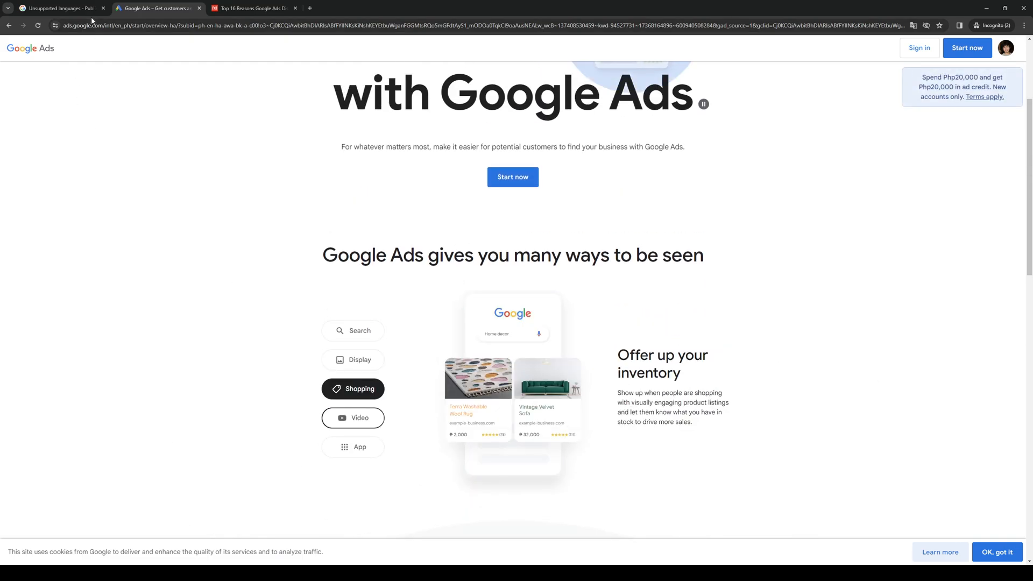
Browse the Megadigital ad-disapprovals article's Unsupported language section, then revisit the Ads and policy pages.
click(254, 8)
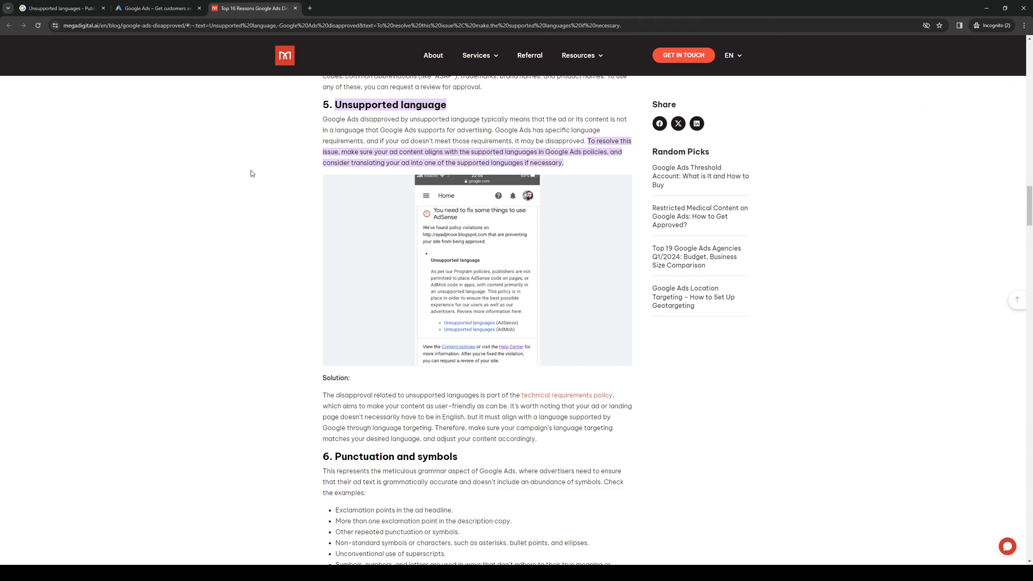
click(156, 8)
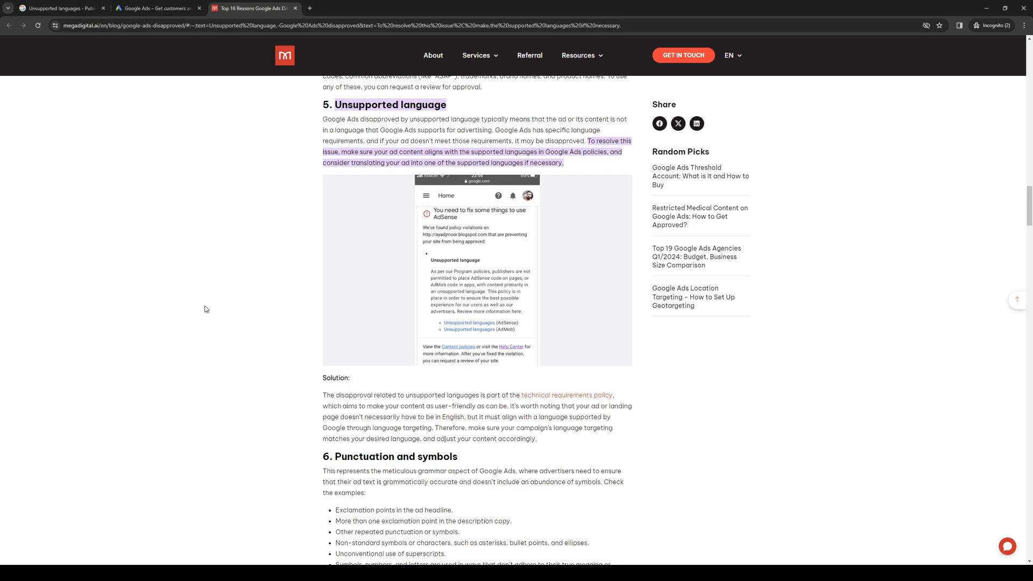
click(59, 8)
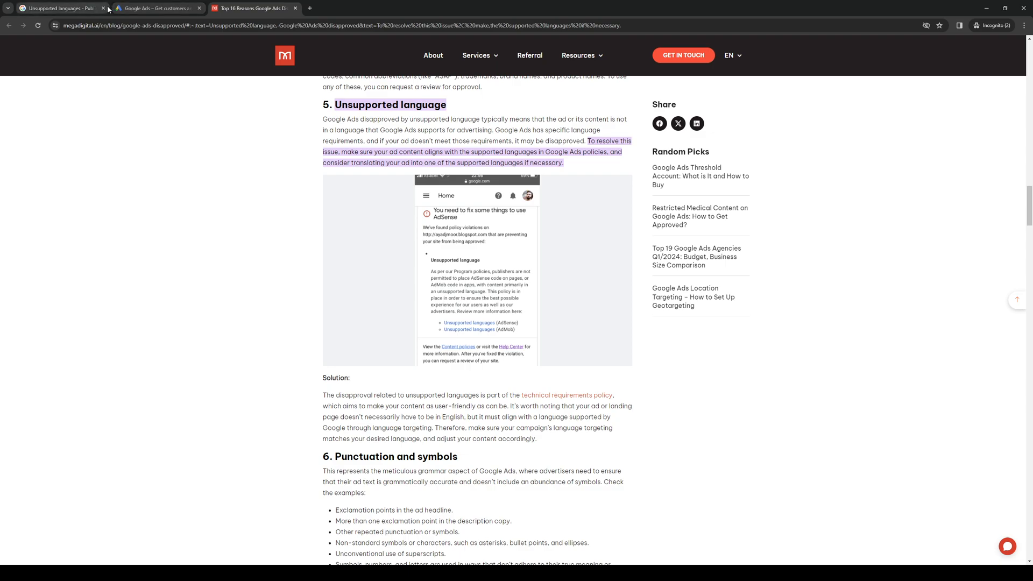